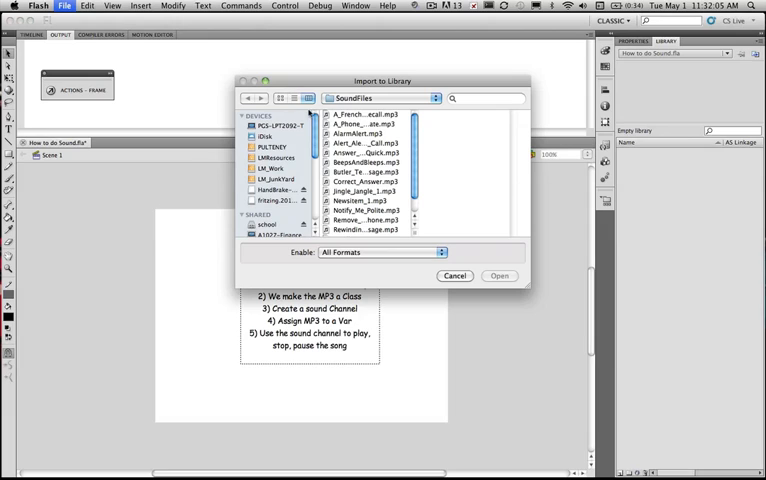
# Import the alarm MP3 from SoundFiles into the document's library.
pyautogui.click(366, 134)
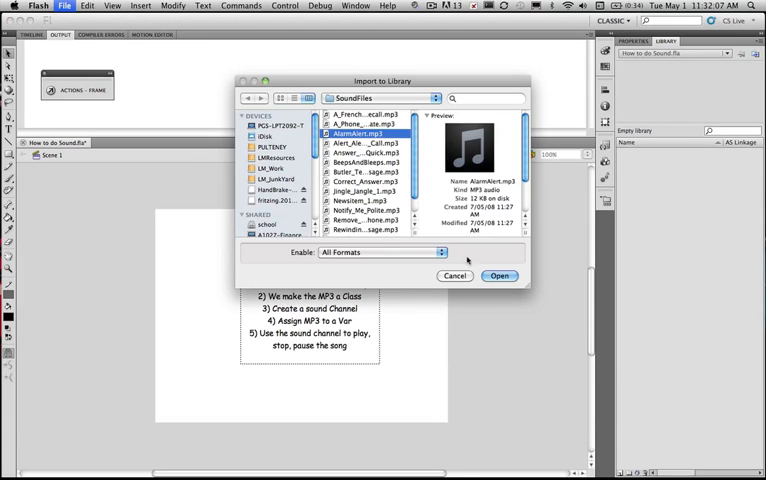
pyautogui.click(500, 276)
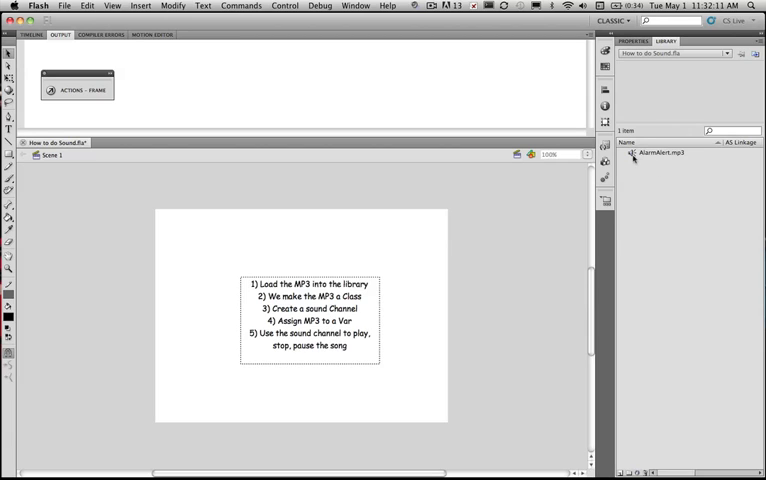
# Export the library MP3 for ActionScript under the class name sndAlarm.
pyautogui.doubleClick(658, 152)
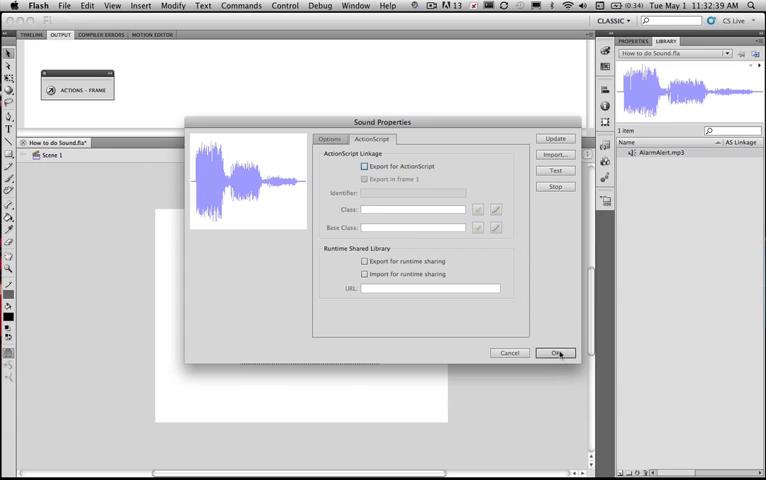
pyautogui.click(556, 352)
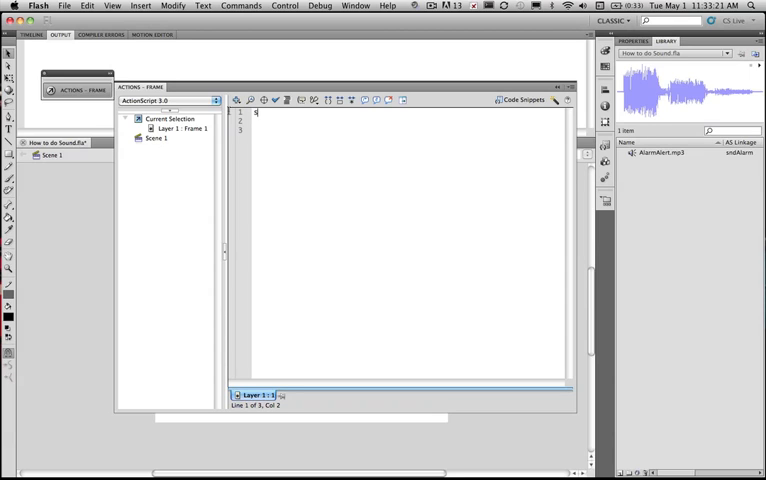
# Write stop(); and var AudioPlayer:SoundChannel = new SoundChannel(); in frame 1's script.
pyautogui.write('stop();')
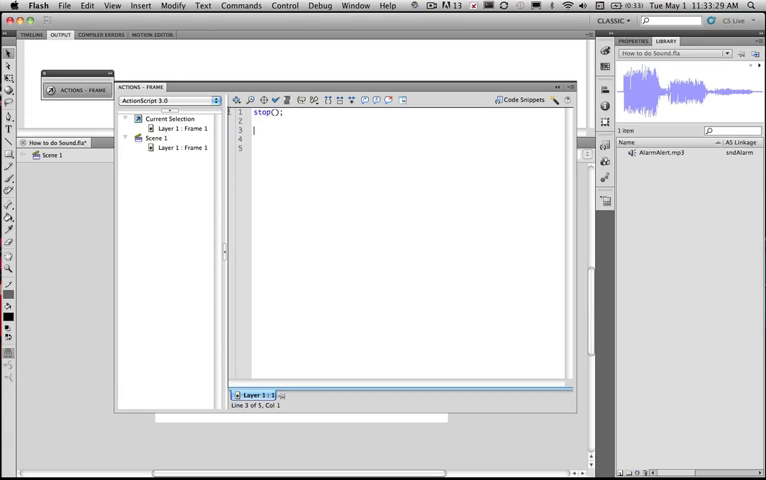
pyautogui.write('var')
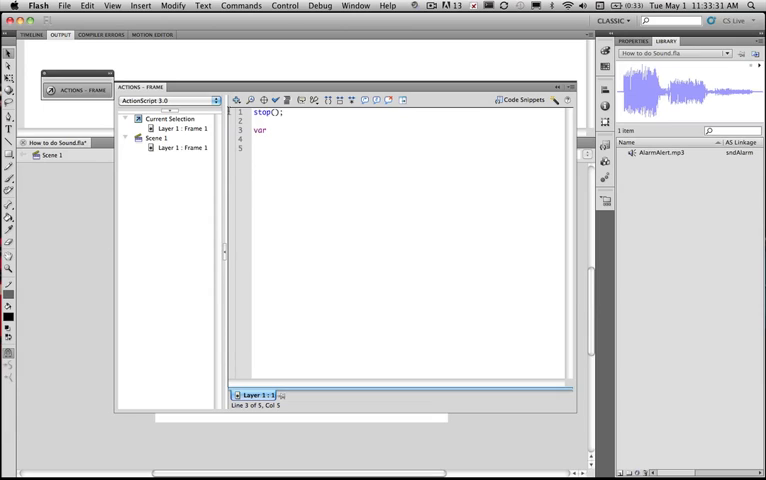
pyautogui.write('AudioPla')
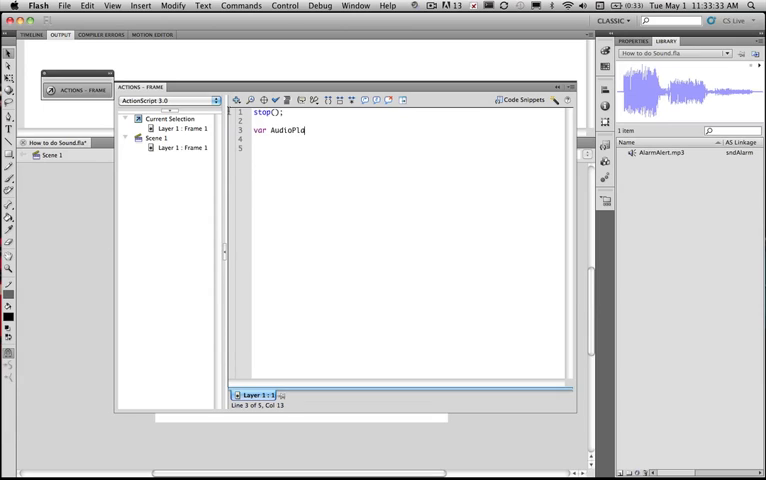
pyautogui.write('yer')
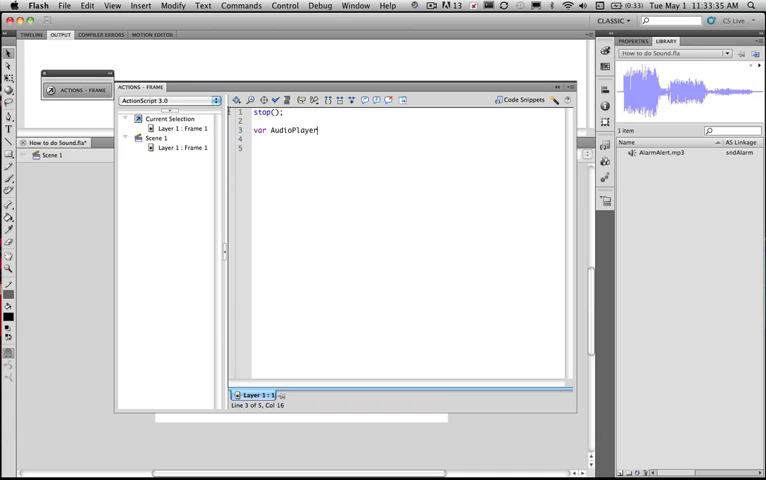
pyautogui.write(':')
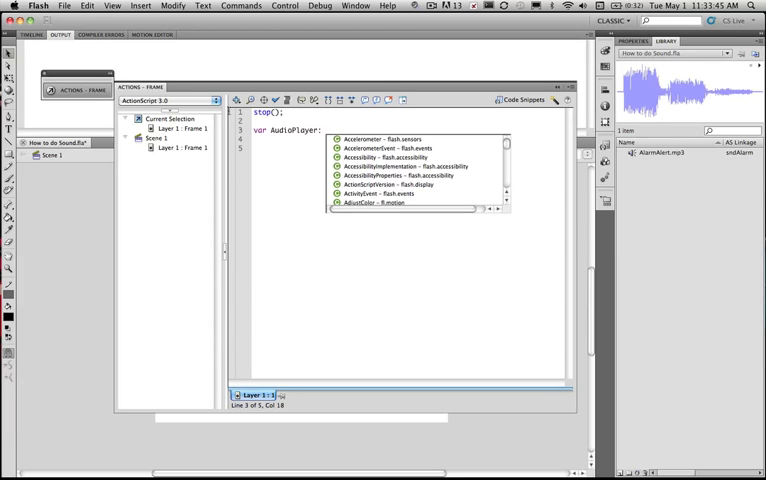
pyautogui.write('Sou')
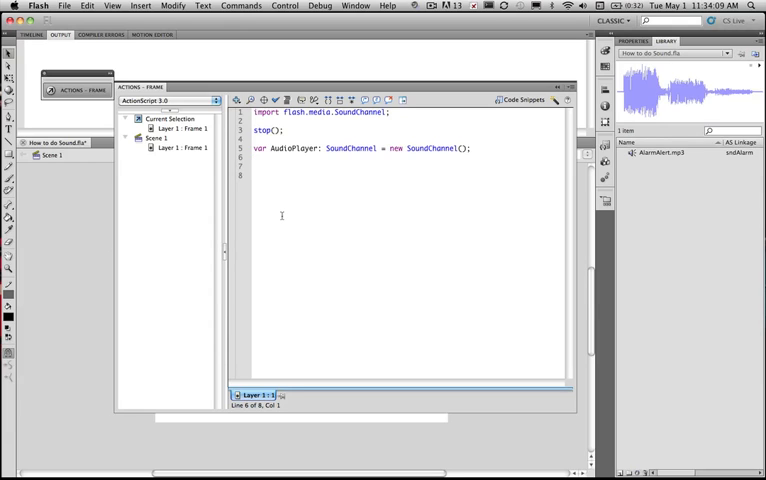
# Add var sndFile:Sound = new sndAlarm(); below the SoundChannel declaration.
pyautogui.press('Return')
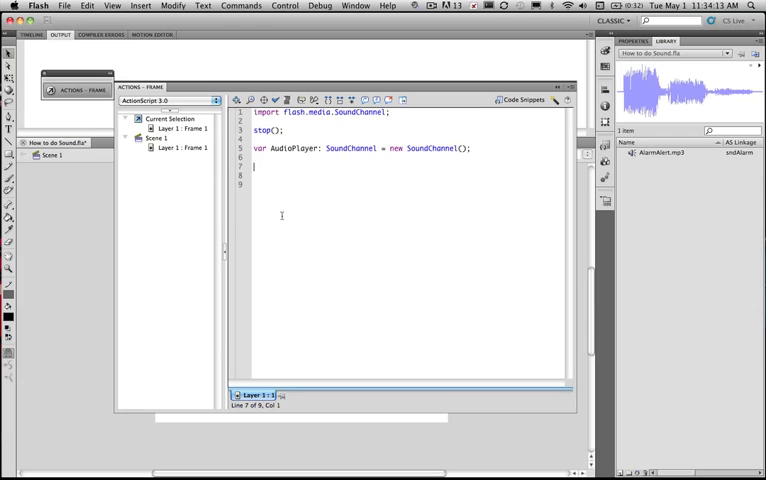
pyautogui.write('var')
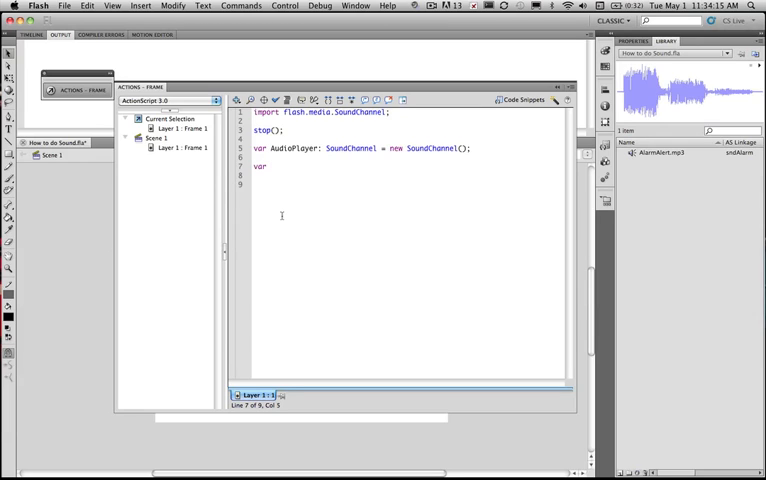
pyautogui.write('sndF')
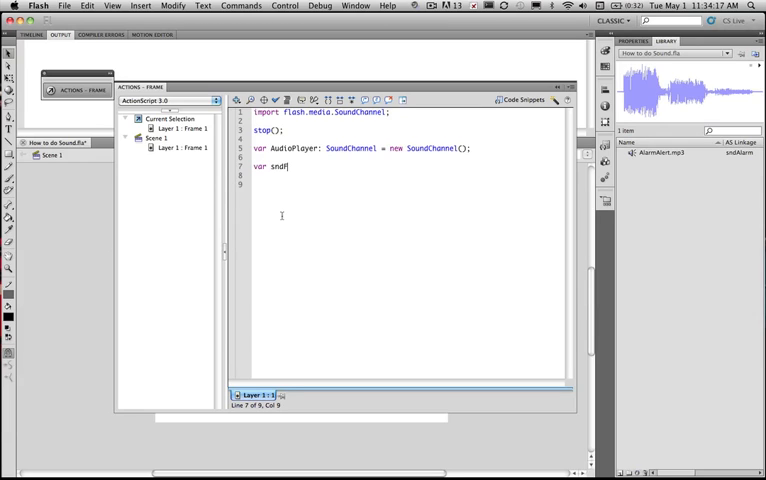
pyautogui.write('ile:')
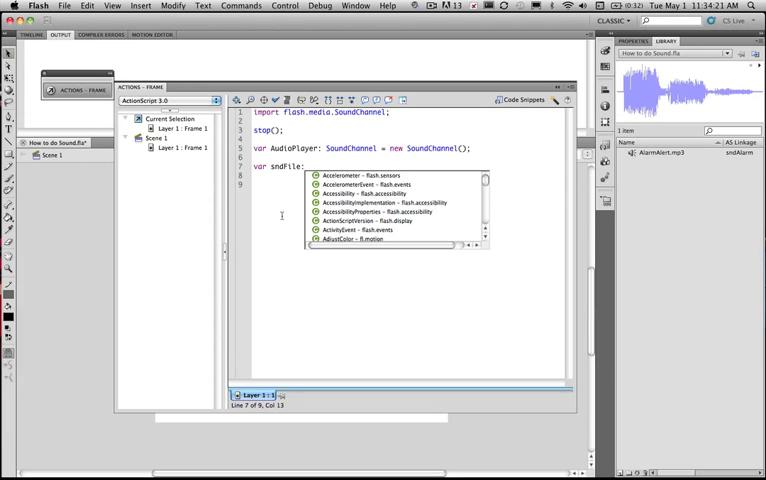
pyautogui.write('Sound =')
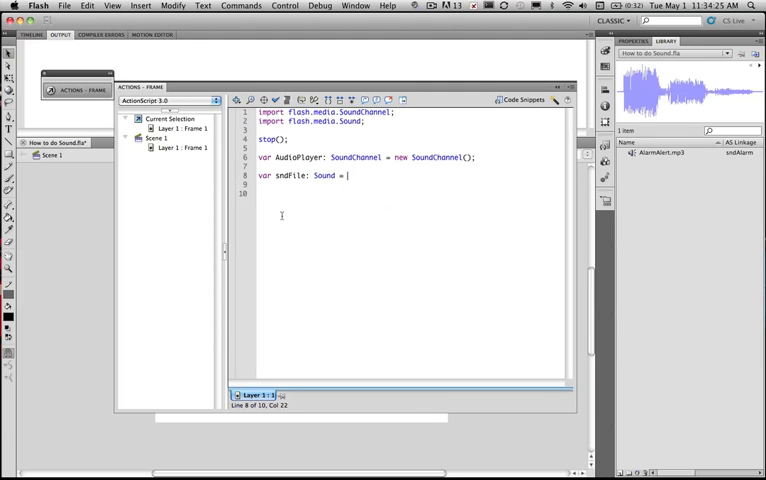
pyautogui.write('new sndAlarm(')
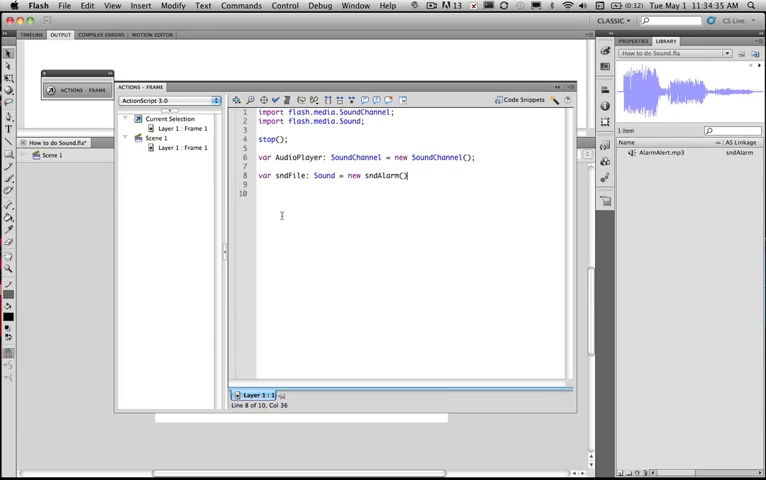
pyautogui.write(';')
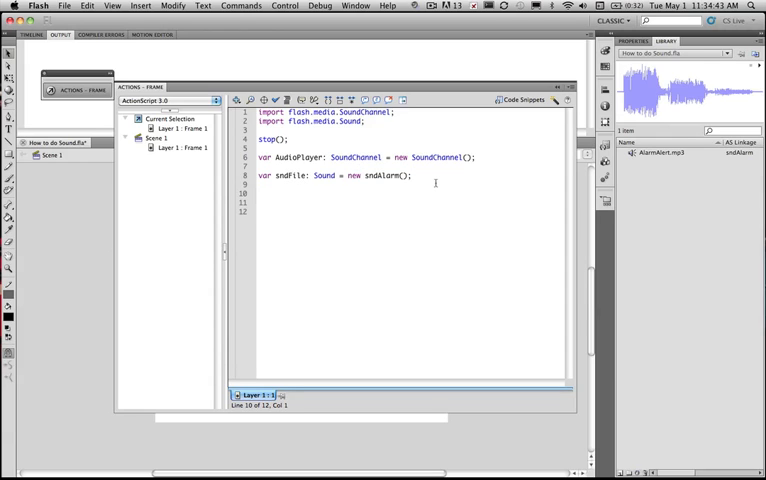
# Comment the two var lines with //created the player and //Loaded the sound file.
pyautogui.click(480, 156)
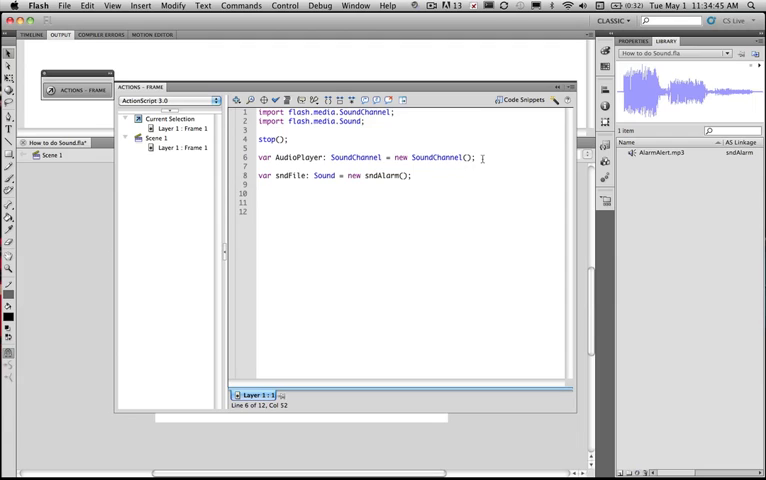
pyautogui.write('//cred')
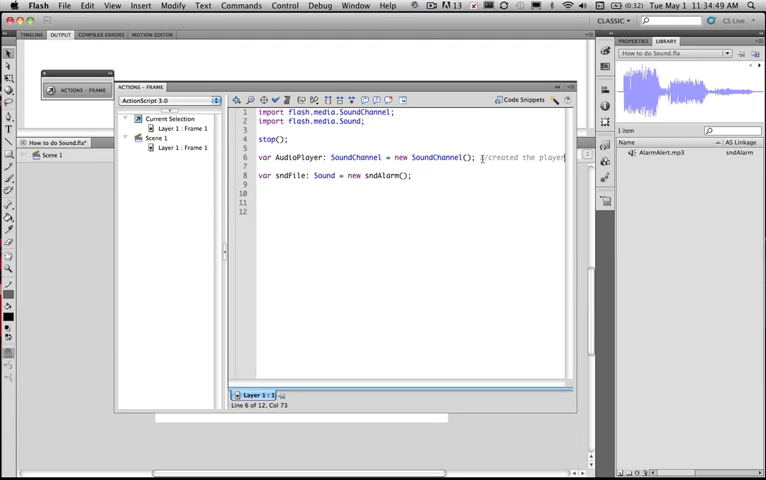
pyautogui.click(418, 176)
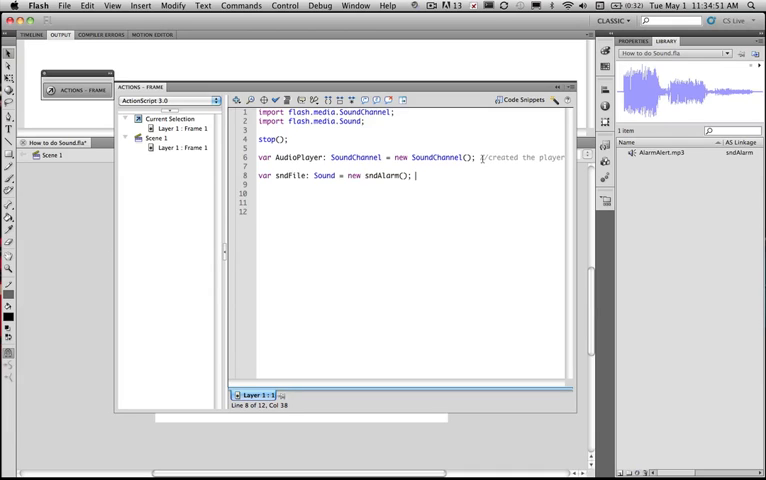
pyautogui.write('//Loaded the s')
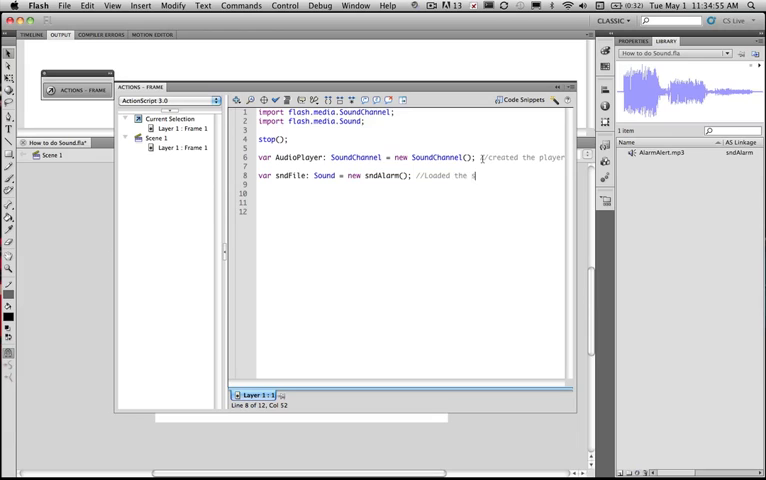
pyautogui.write('ound file')
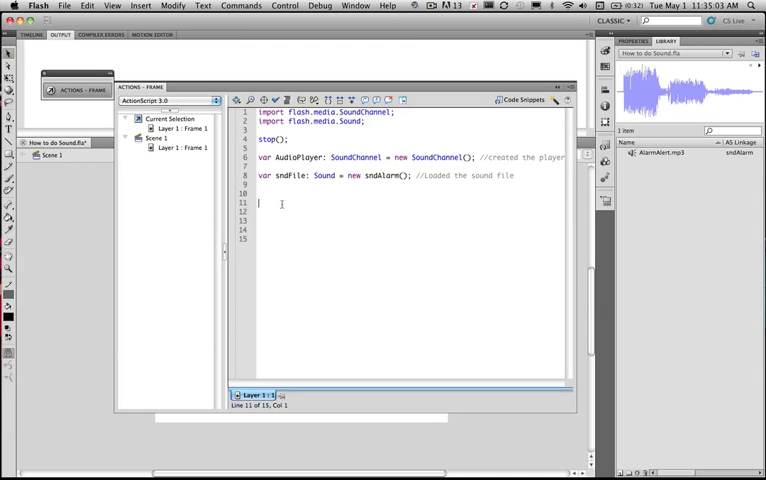
# Add AudioPlayer = sndFile.play(); then test the movie and close the SWF window.
pyautogui.write('Au')
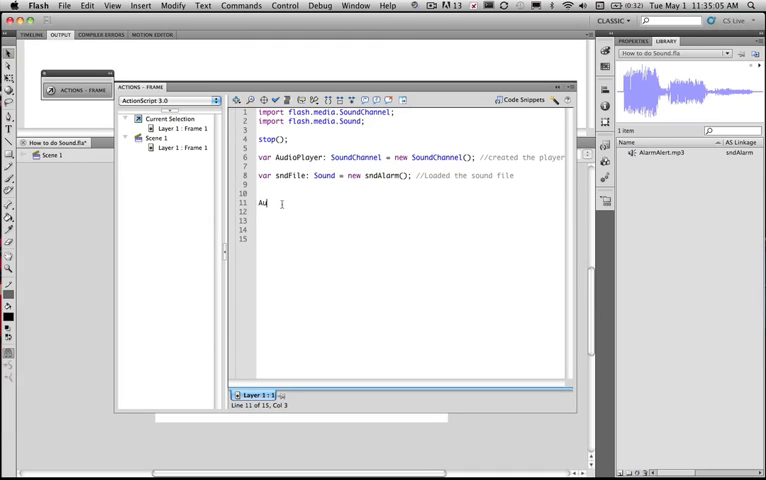
pyautogui.write('dioPlayer')
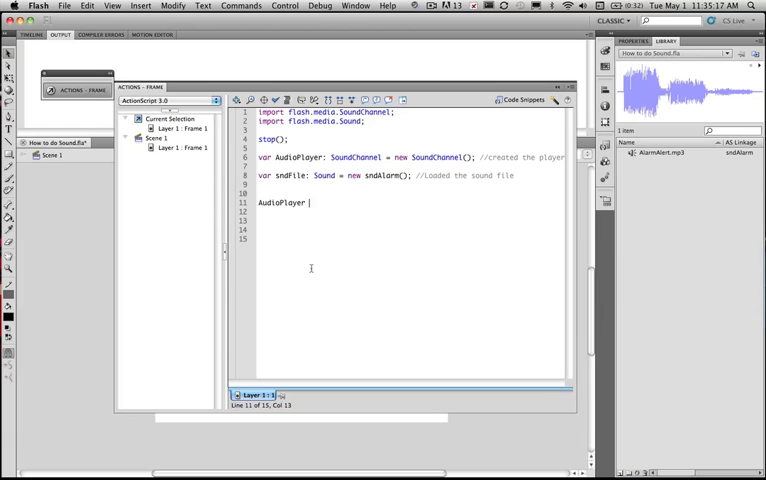
pyautogui.write('=')
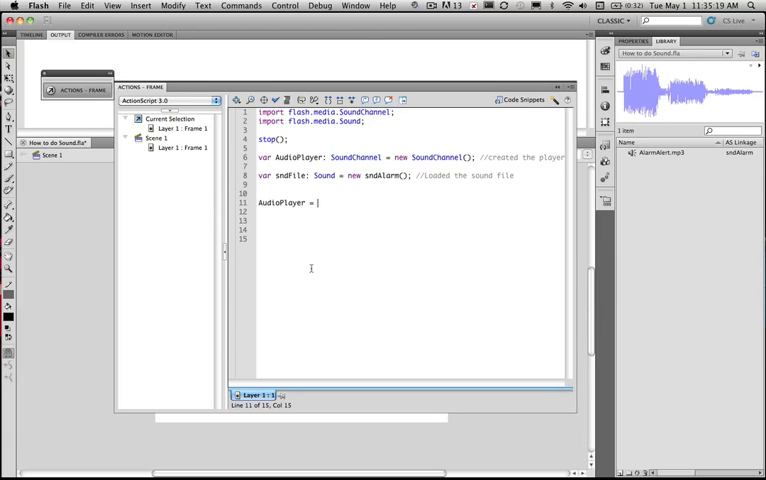
pyautogui.write('sn')
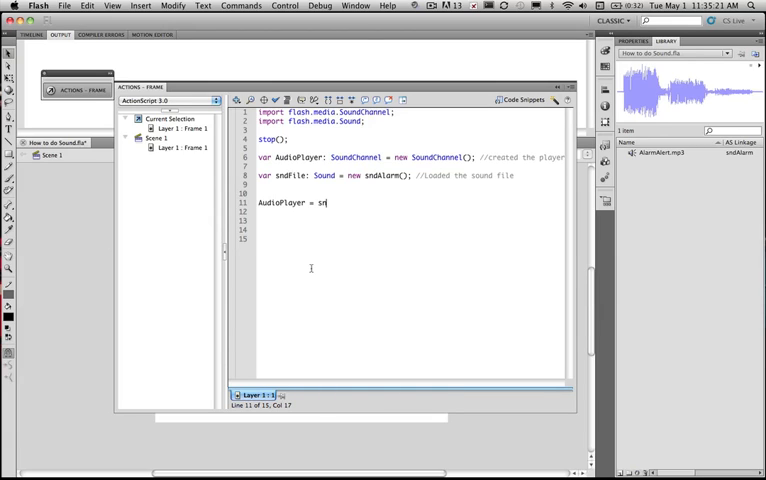
pyautogui.write('dFi')
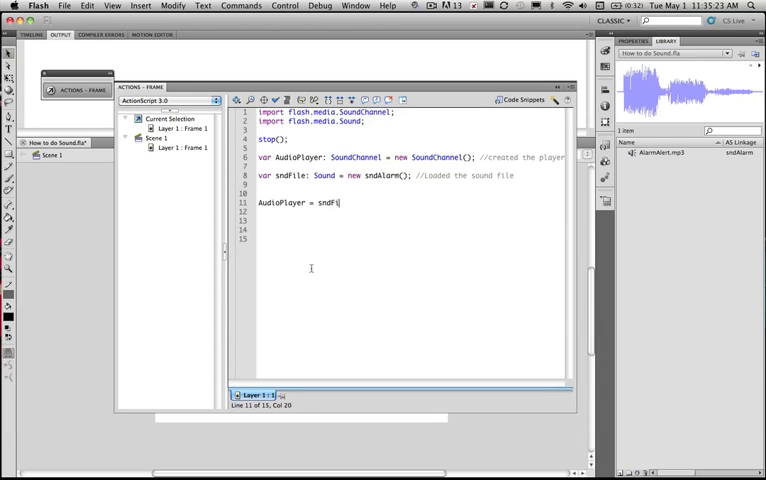
pyautogui.write('le')
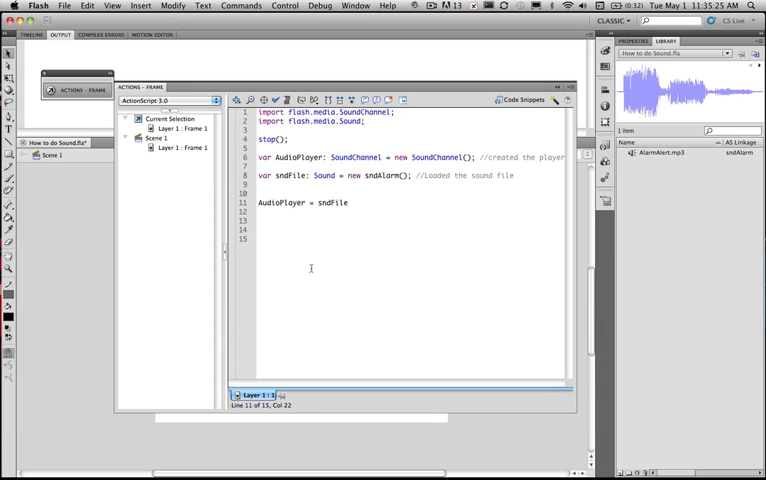
pyautogui.write('.')
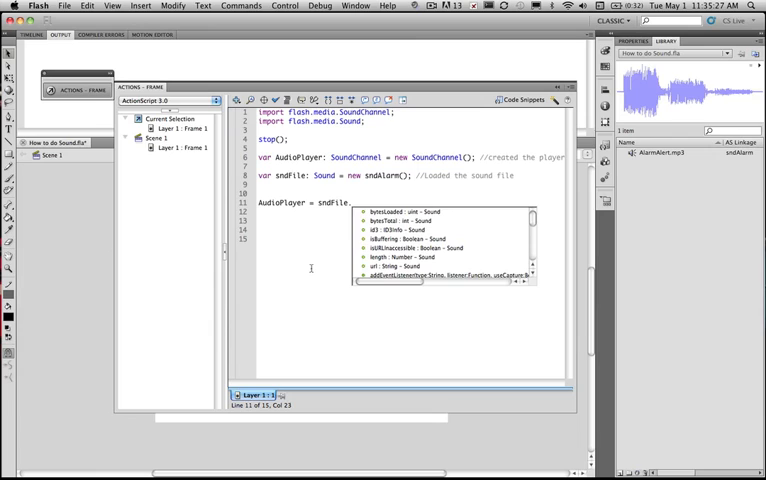
pyautogui.write('play(')
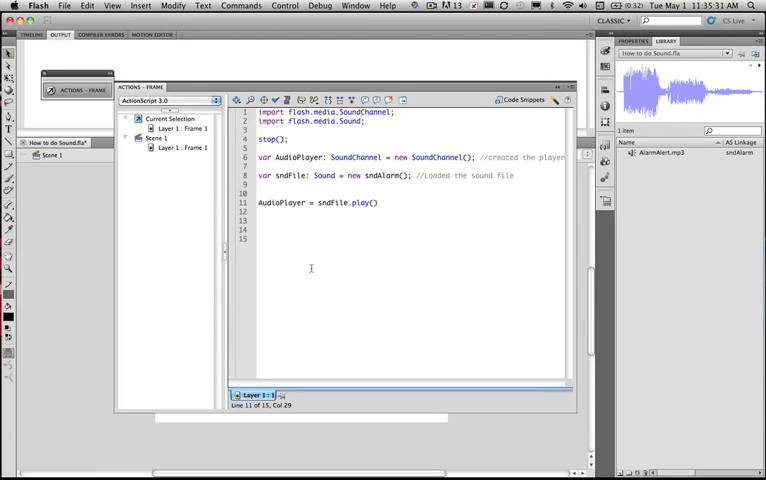
pyautogui.write(';')
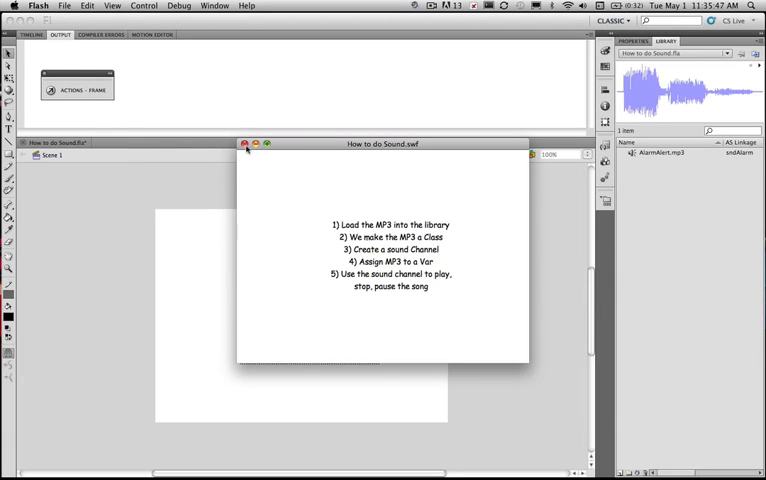
pyautogui.click(248, 144)
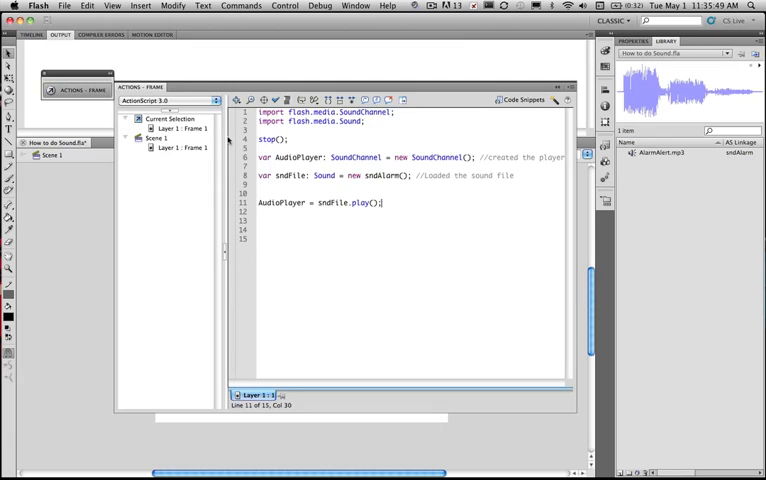